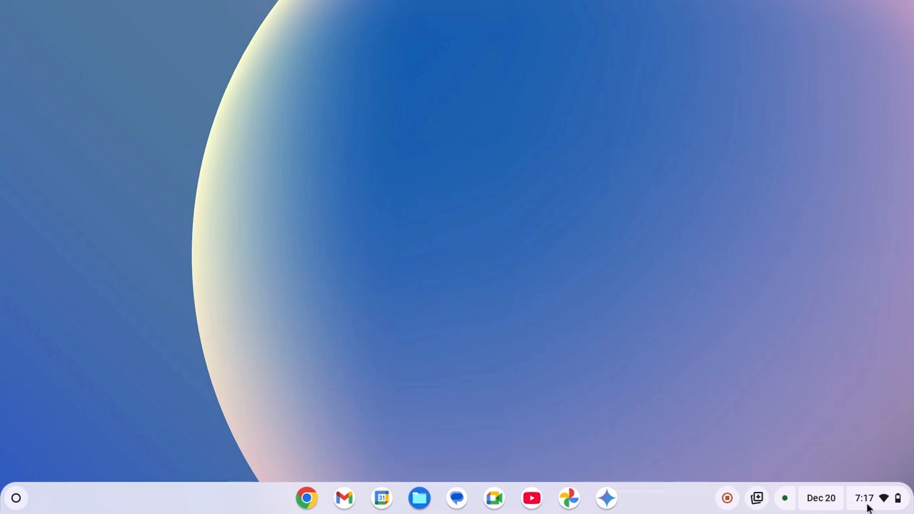
Turn on the system Dark theme from the Quick Settings Display options
click(873, 498)
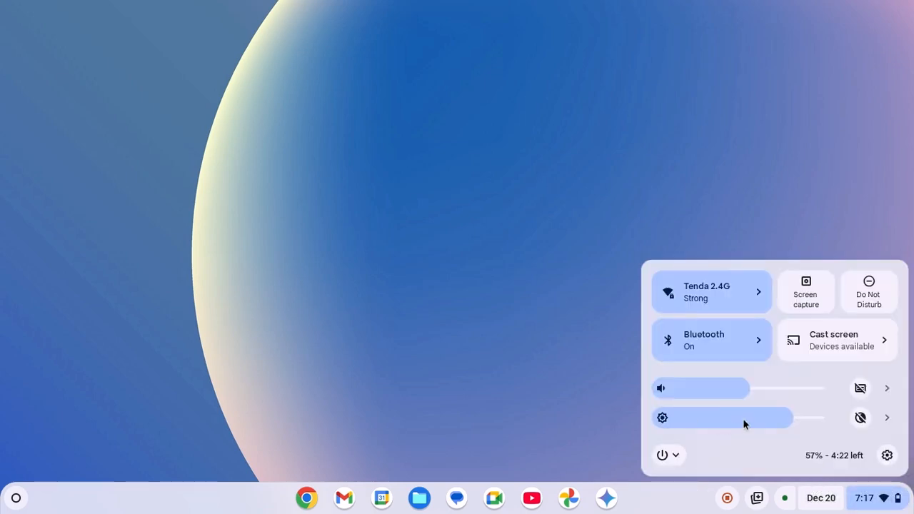
mouse_move(888, 426)
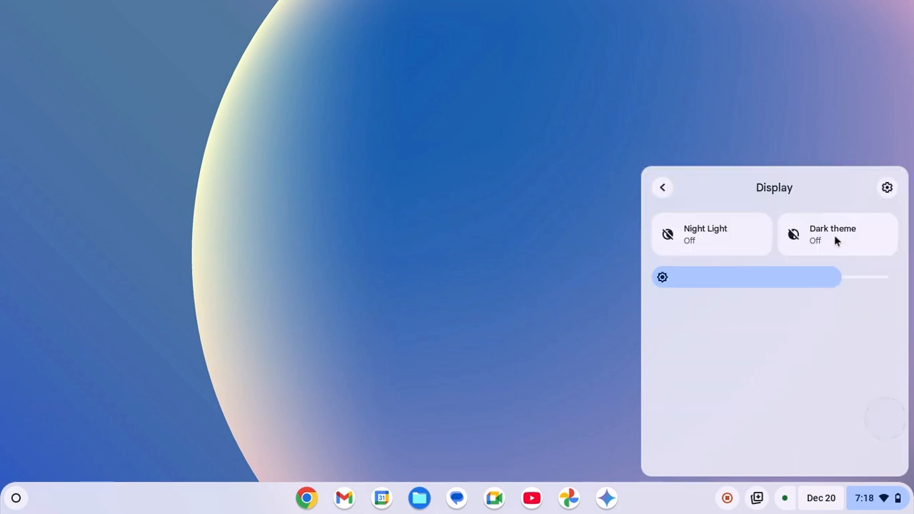
mouse_move(853, 238)
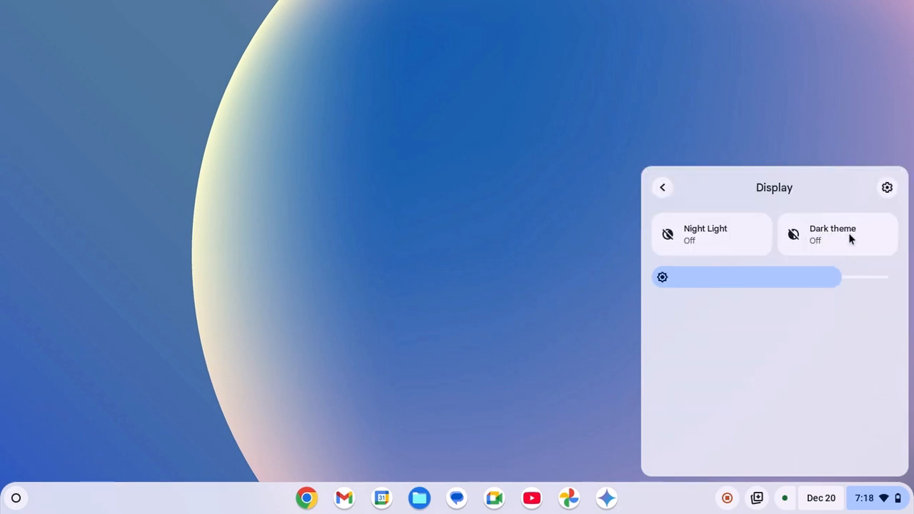
click(838, 234)
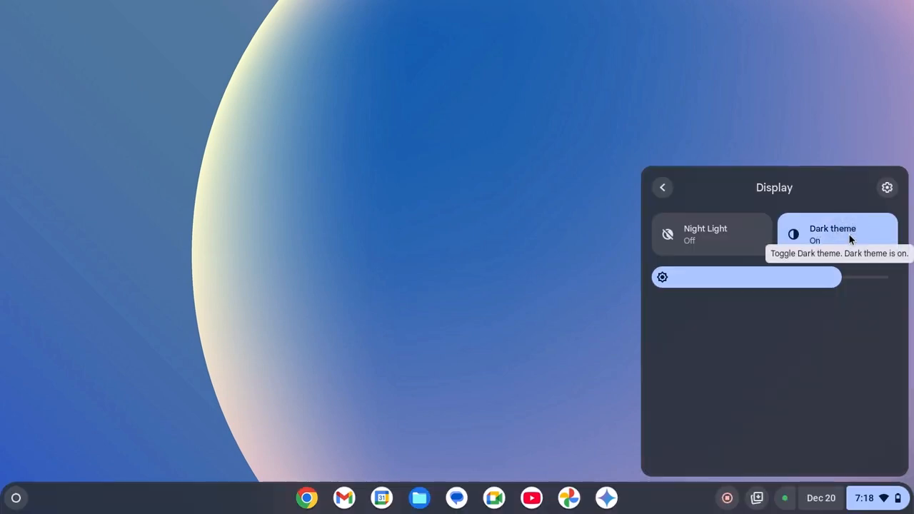
mouse_move(833, 368)
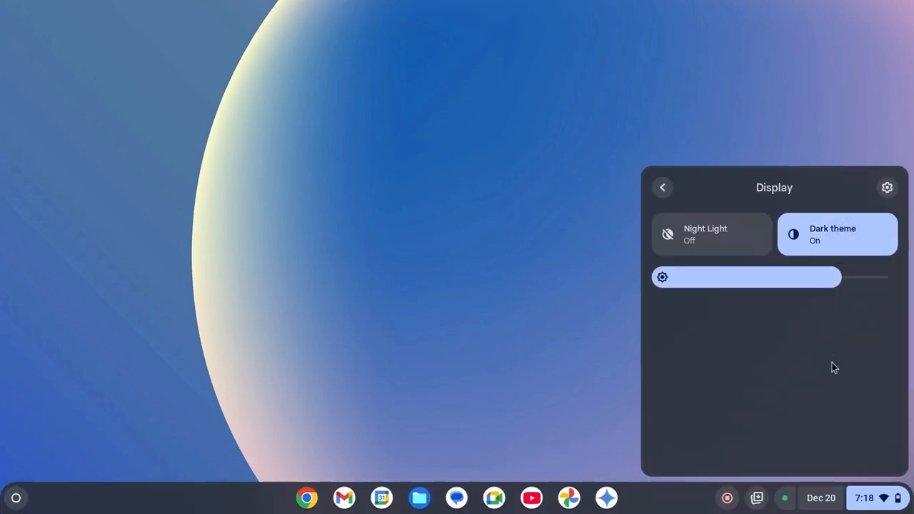
mouse_move(824, 238)
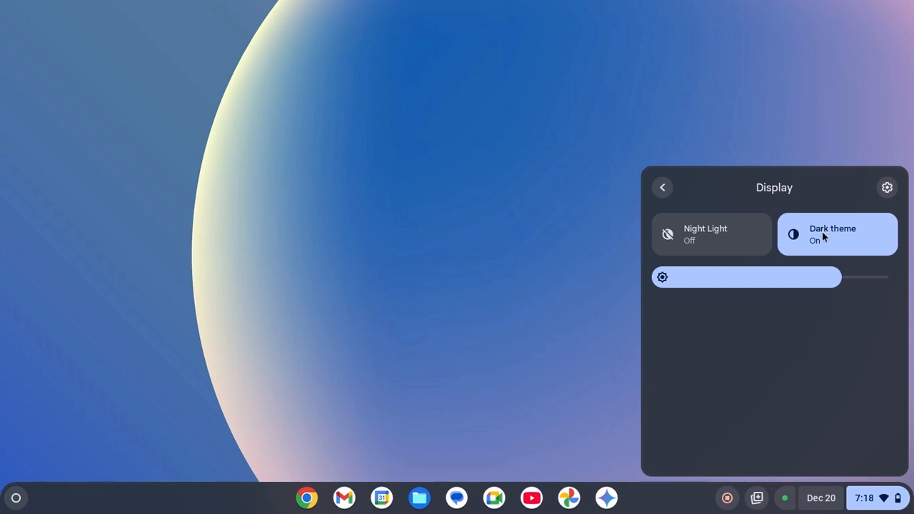
Turn Dark theme back off, then reach the Wallpaper and style section of Settings via the launcher
click(837, 234)
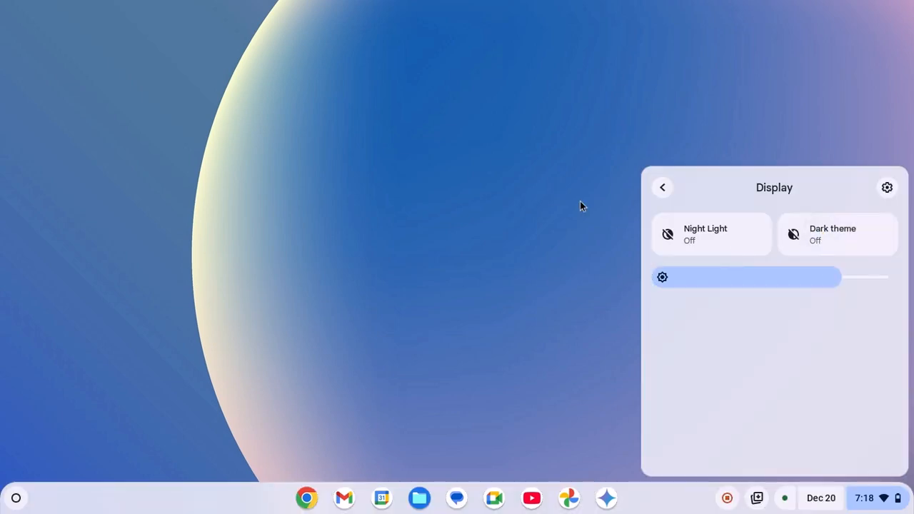
click(17, 498)
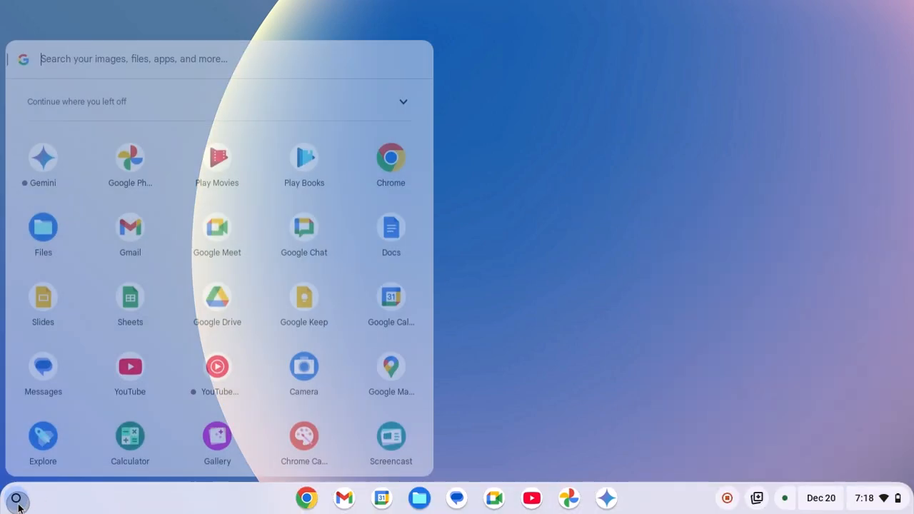
scroll(down, 3)
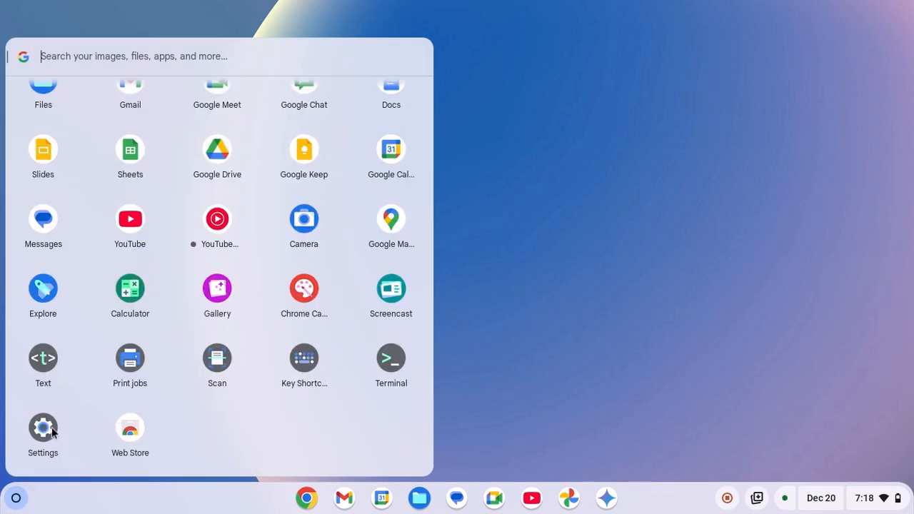
click(43, 428)
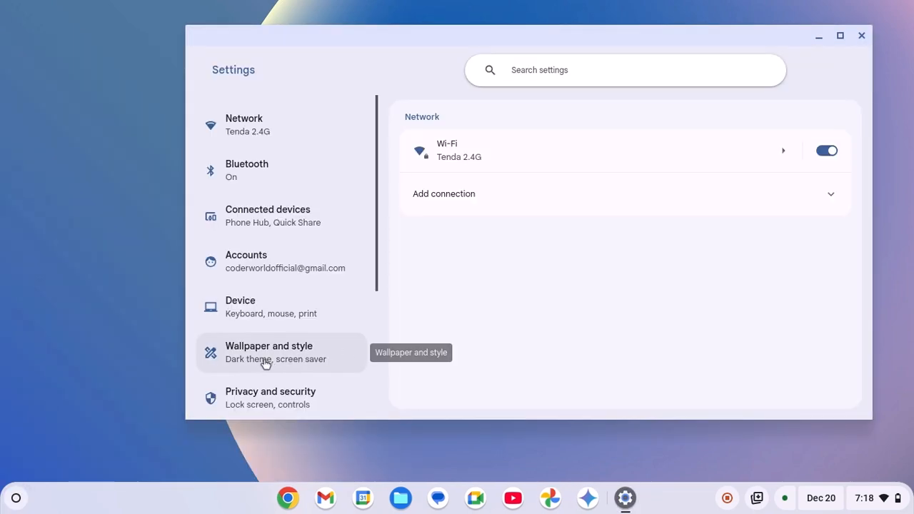
click(269, 353)
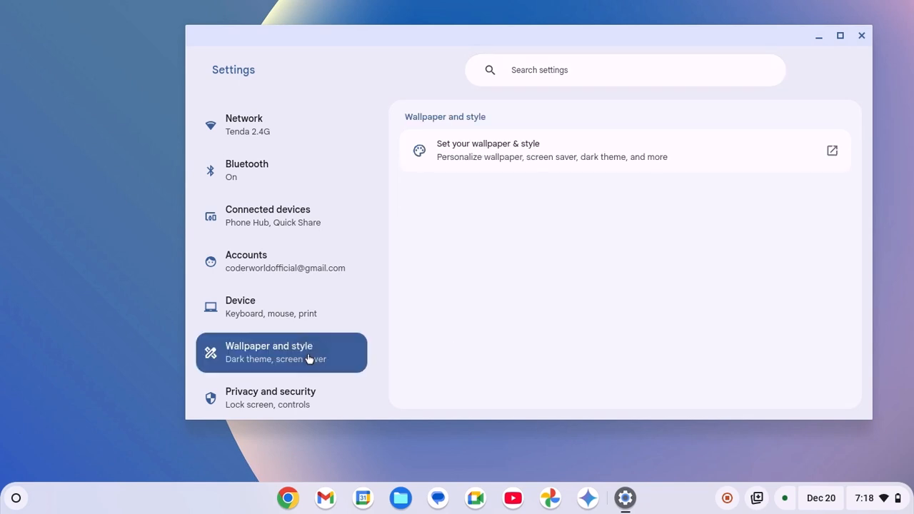
mouse_move(578, 160)
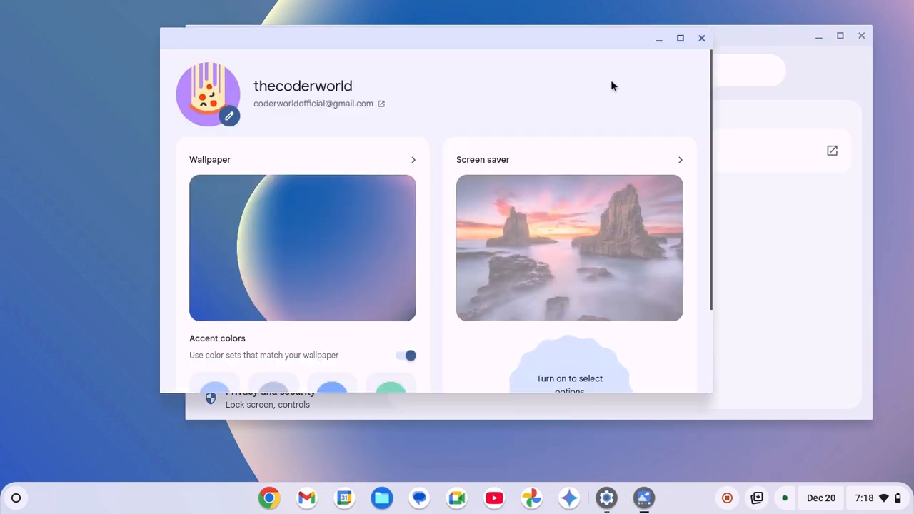
mouse_move(505, 155)
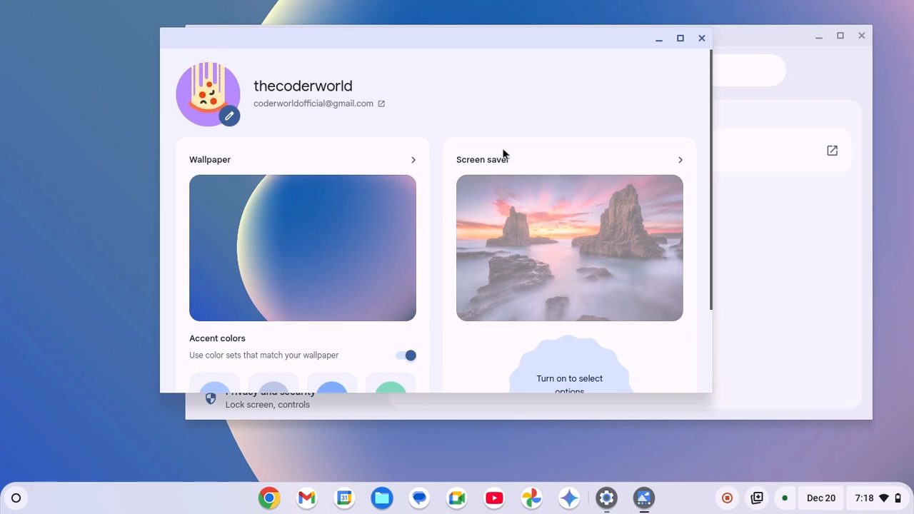
Launch the Wallpaper & style app and try the Dark theme button, leaving Light active
scroll(down, 3)
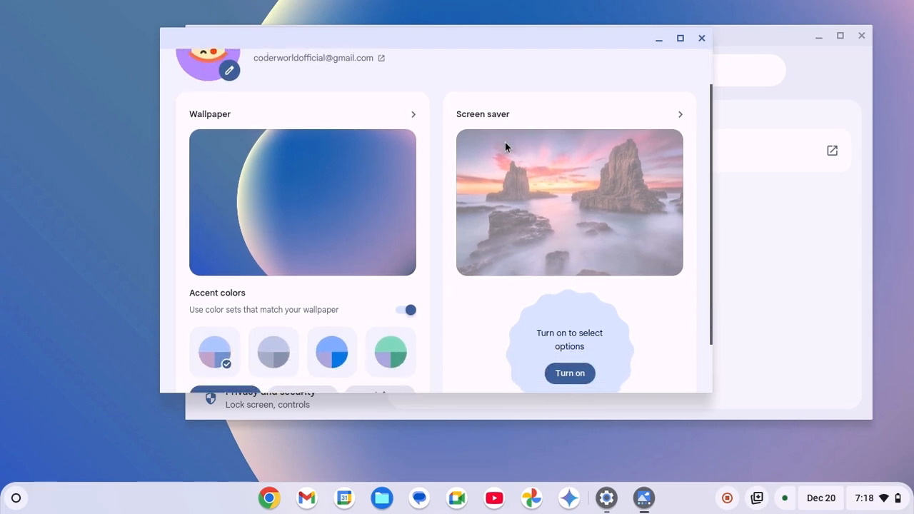
scroll(down, 3)
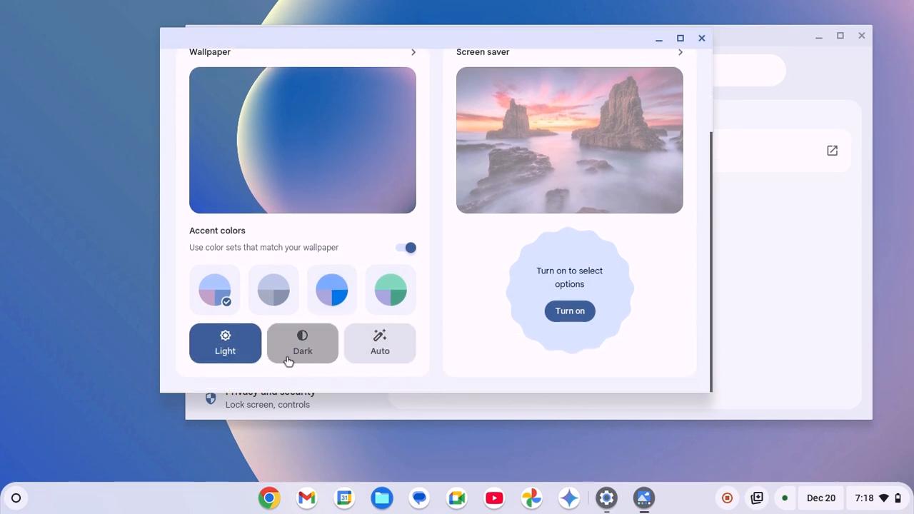
click(302, 344)
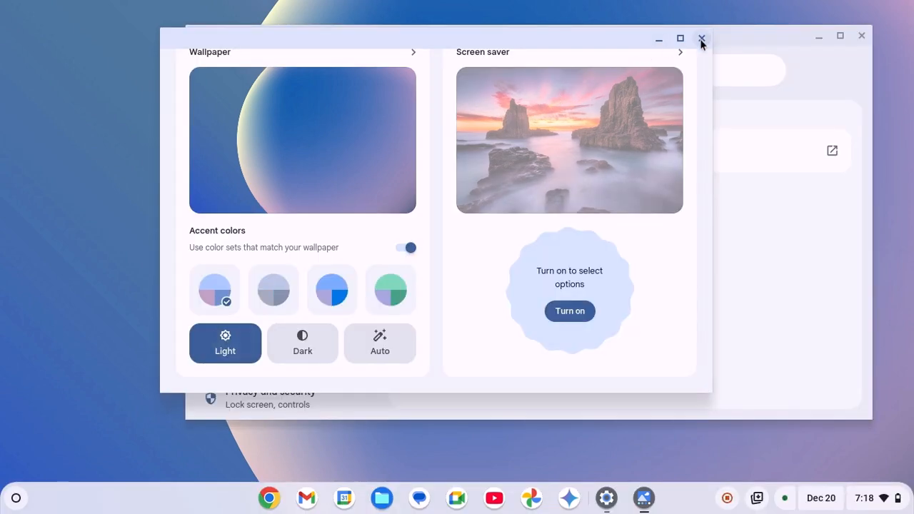
Close the app and relaunch Wallpaper & style from the desktop's right-click menu
click(702, 39)
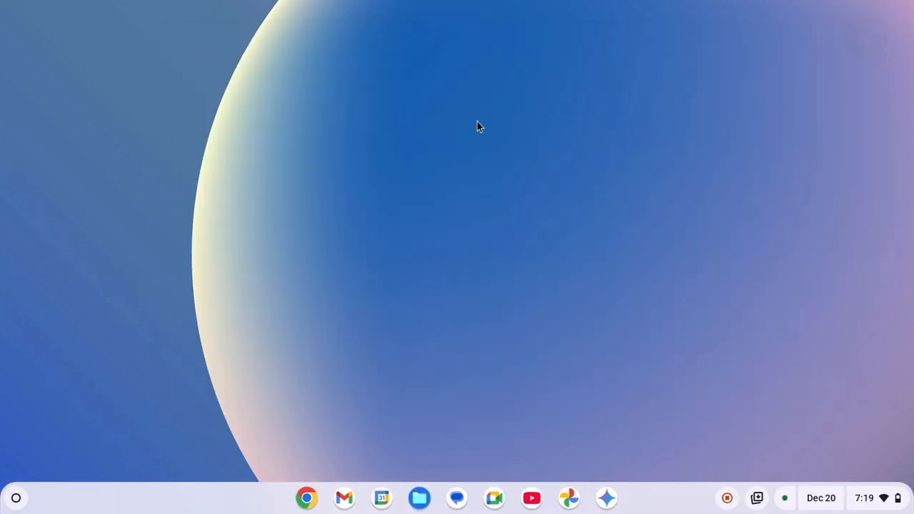
right_click(477, 127)
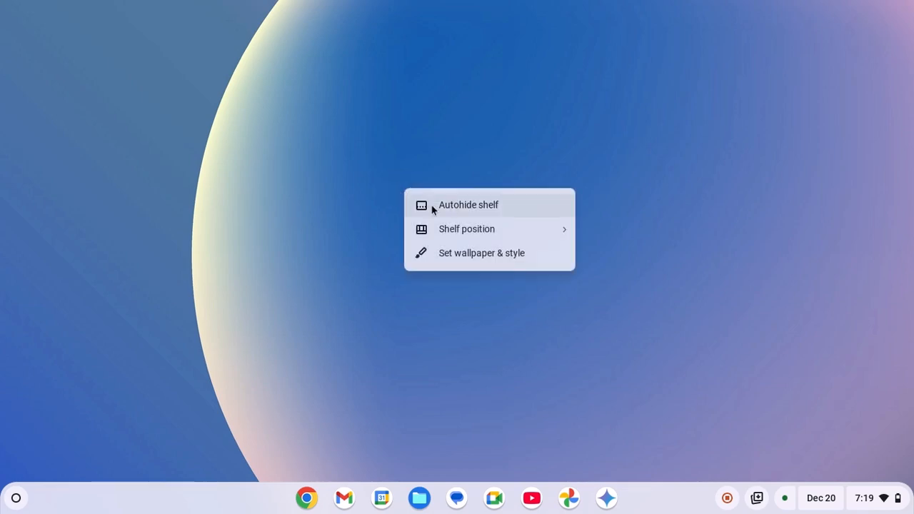
mouse_move(531, 260)
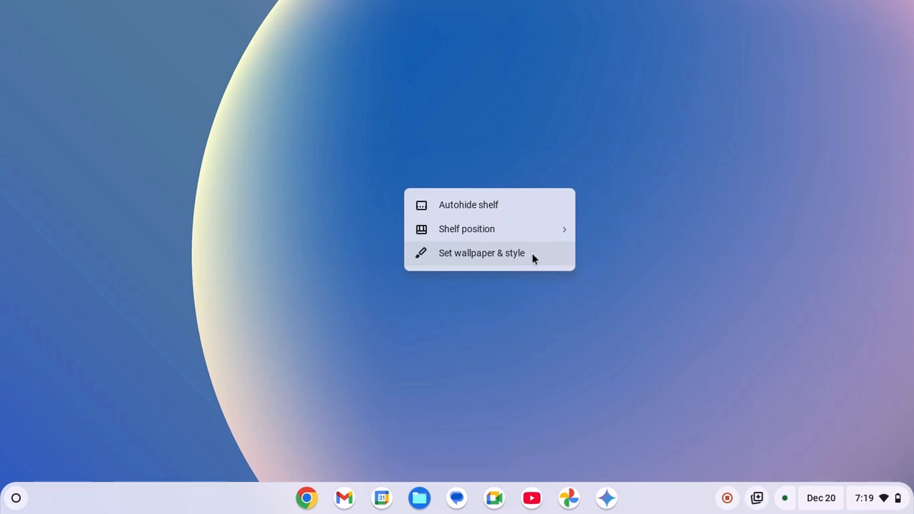
click(481, 253)
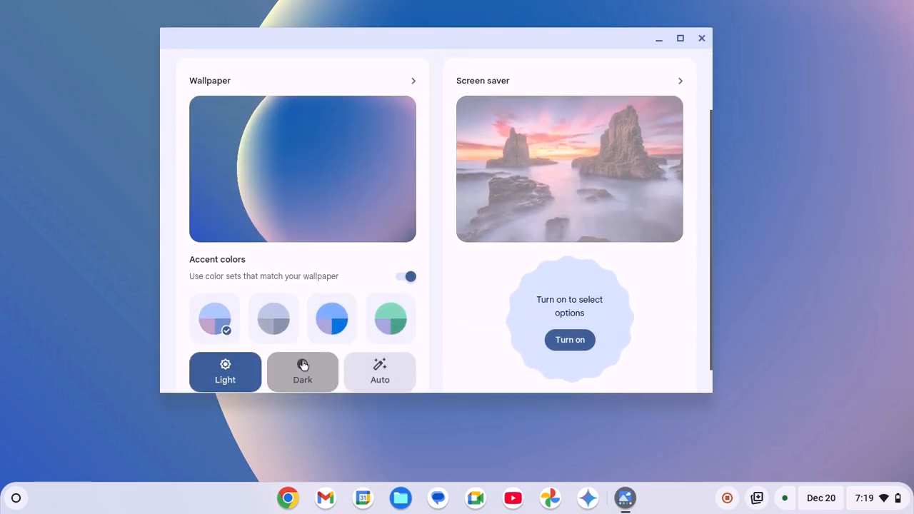
Switch the theme to Dark, then Auto, and minimise the Wallpaper & style window
click(302, 372)
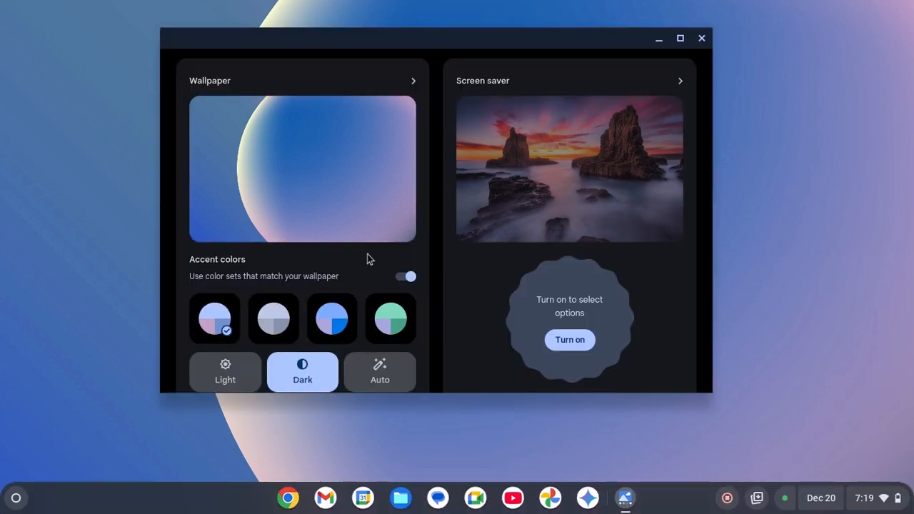
scroll(down, 3)
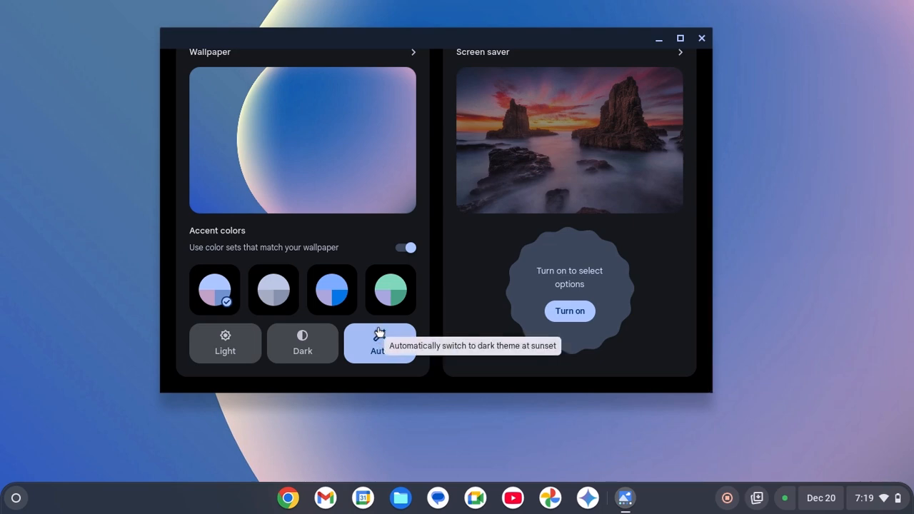
mouse_move(658, 41)
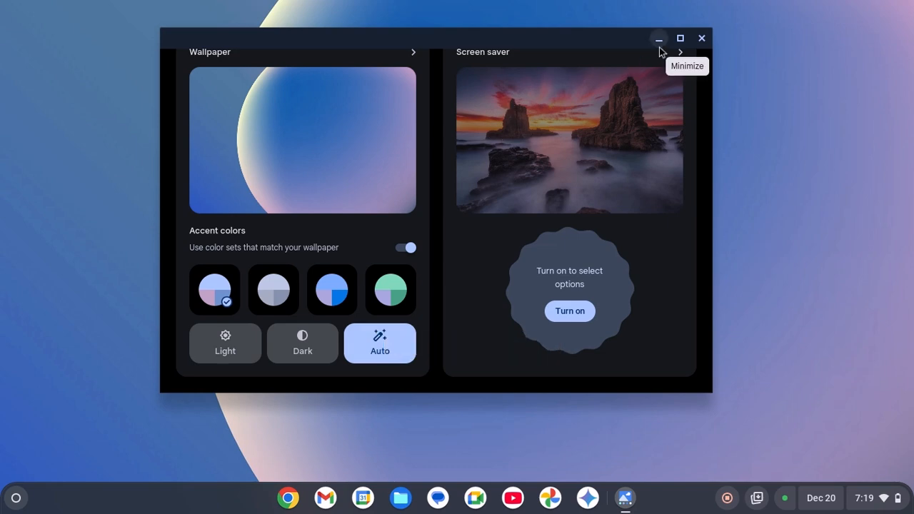
click(658, 38)
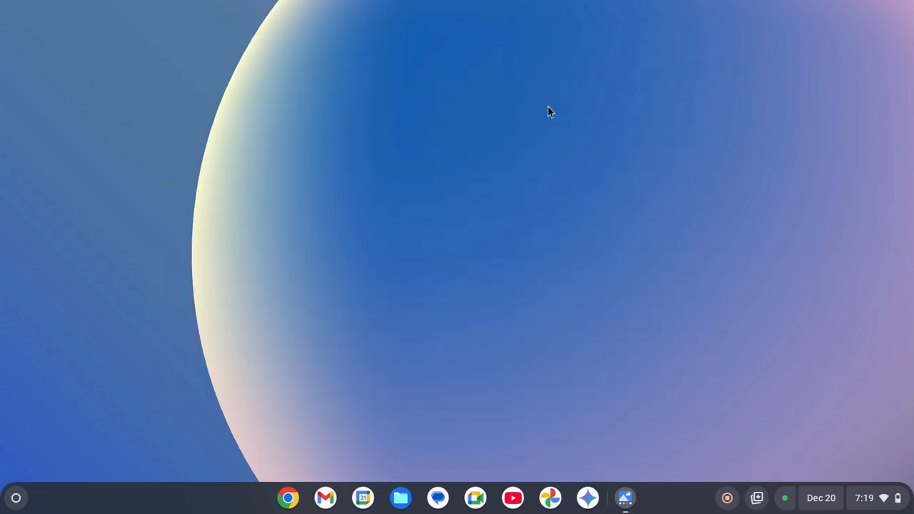